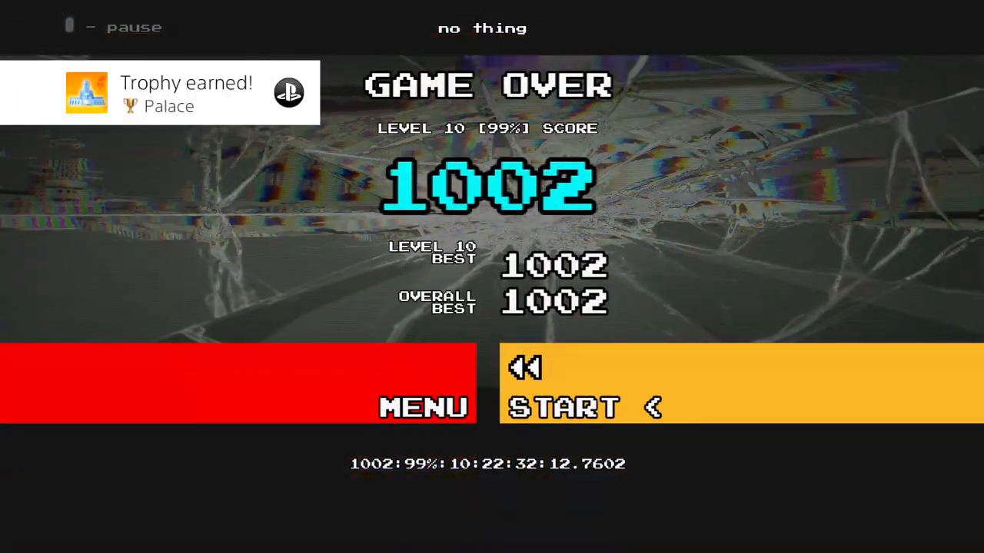
click(584, 407)
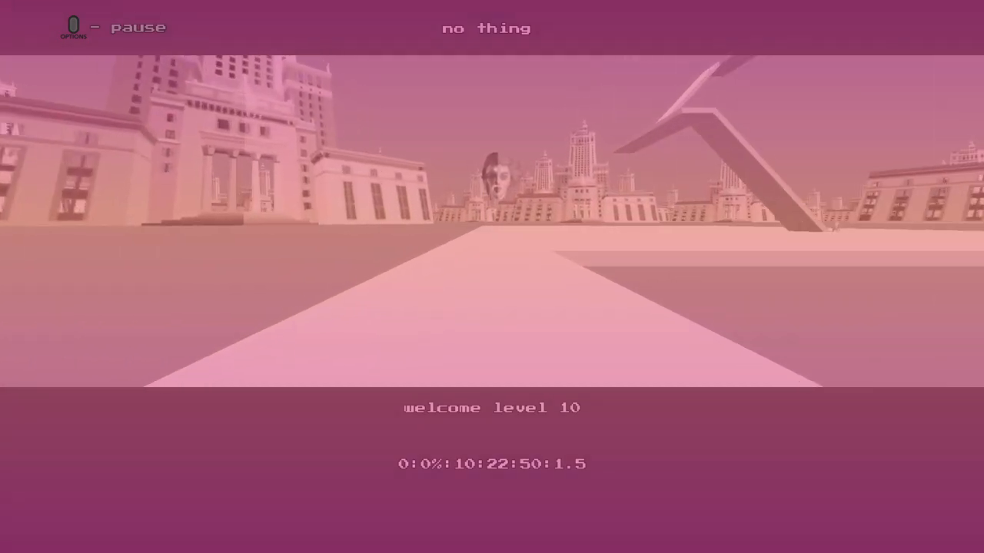